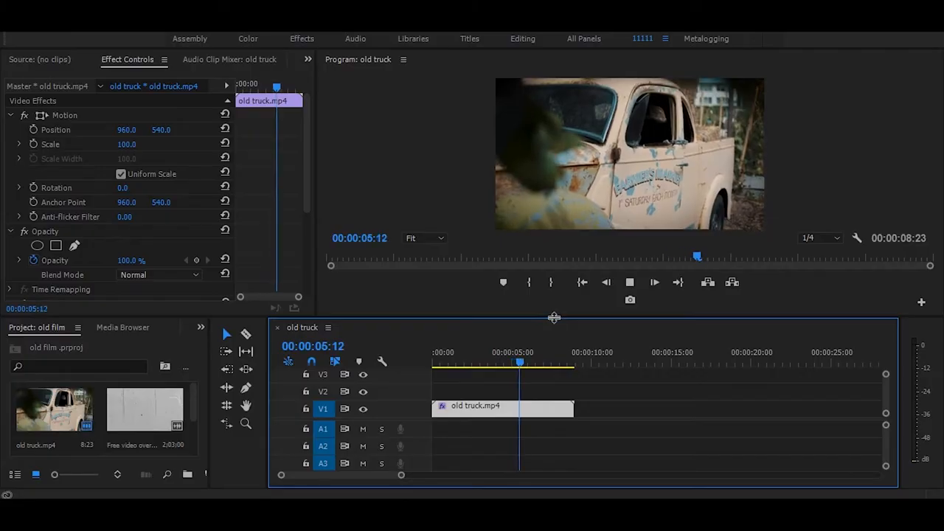
# Pause playback near the clip's start and bring up the Lumetri Color vignette controls
pyautogui.click(630, 282)
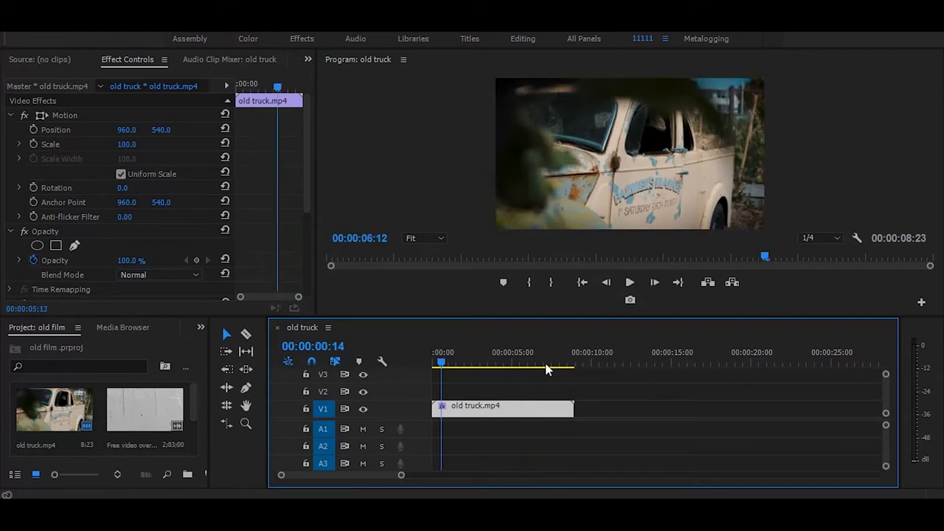
pyautogui.click(448, 363)
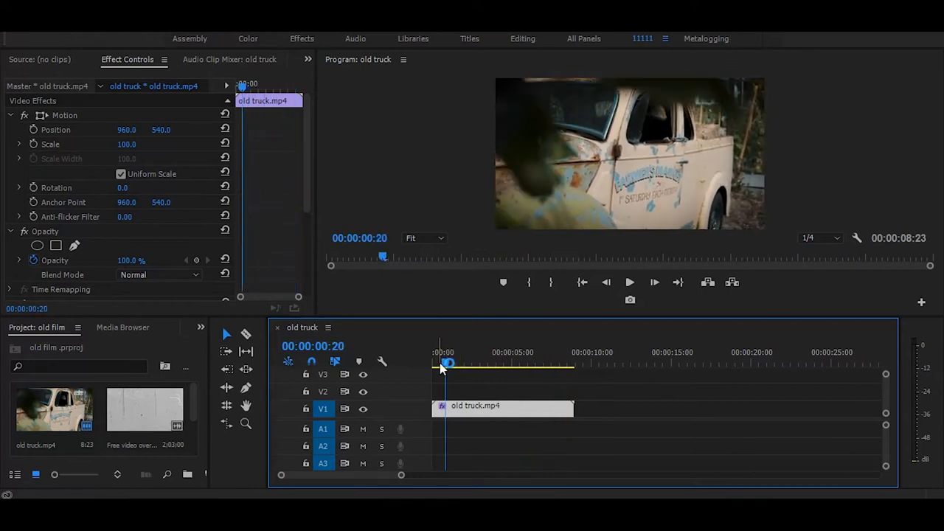
pyautogui.moveTo(504, 395)
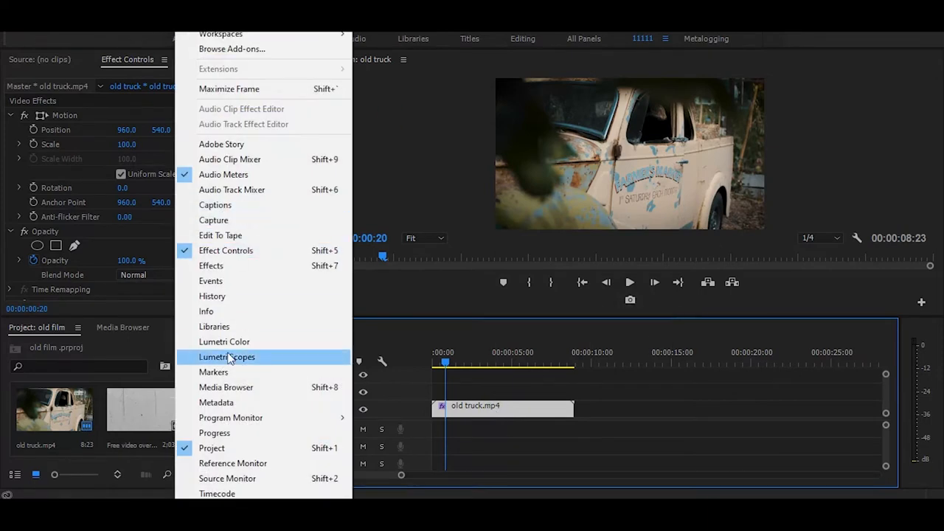
pyautogui.click(224, 342)
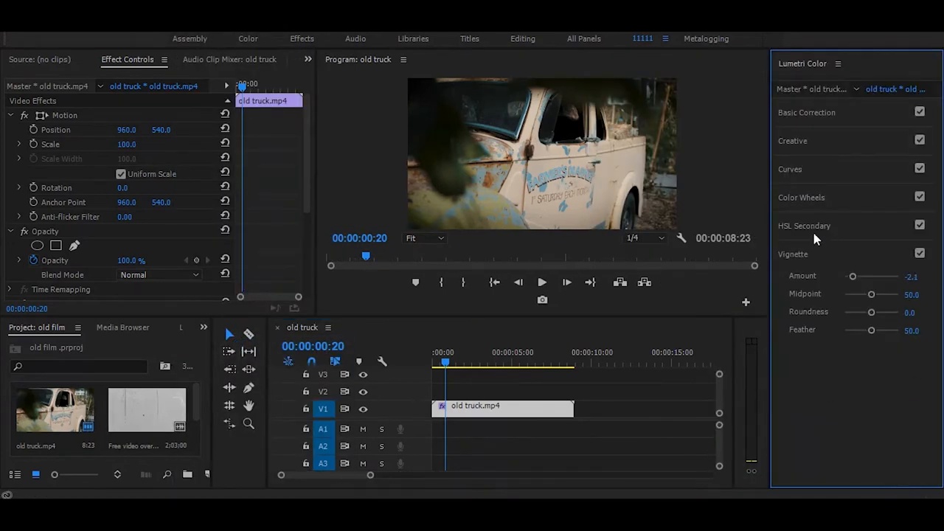
pyautogui.click(804, 226)
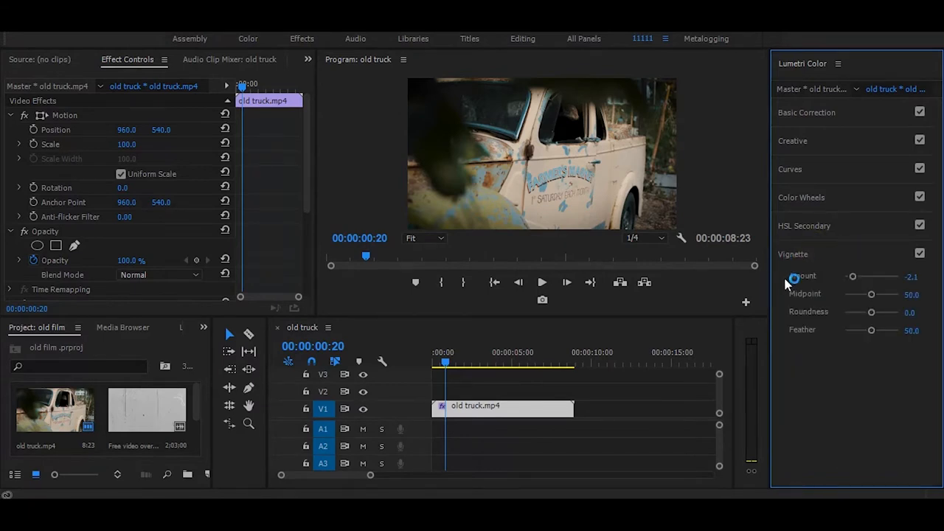
# Set the vignette to amount -3.0, midpoint 24.4 and feather 84.6
pyautogui.moveTo(853, 276); pyautogui.dragTo(862, 276)
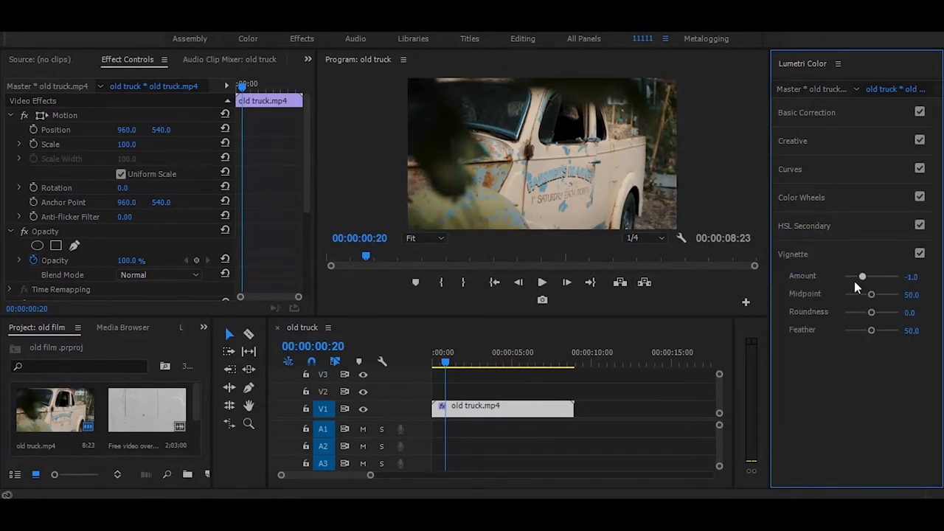
pyautogui.moveTo(871, 293); pyautogui.dragTo(871, 294)
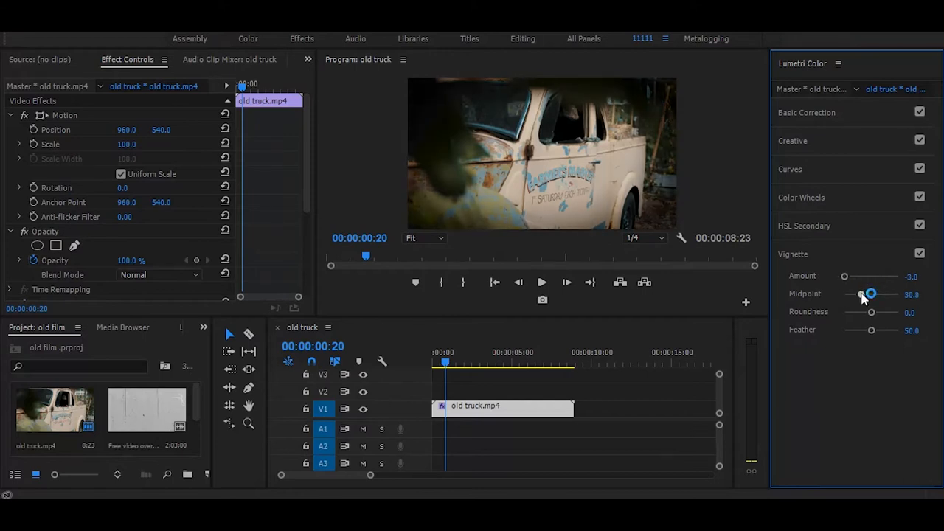
pyautogui.moveTo(871, 294); pyautogui.dragTo(857, 294)
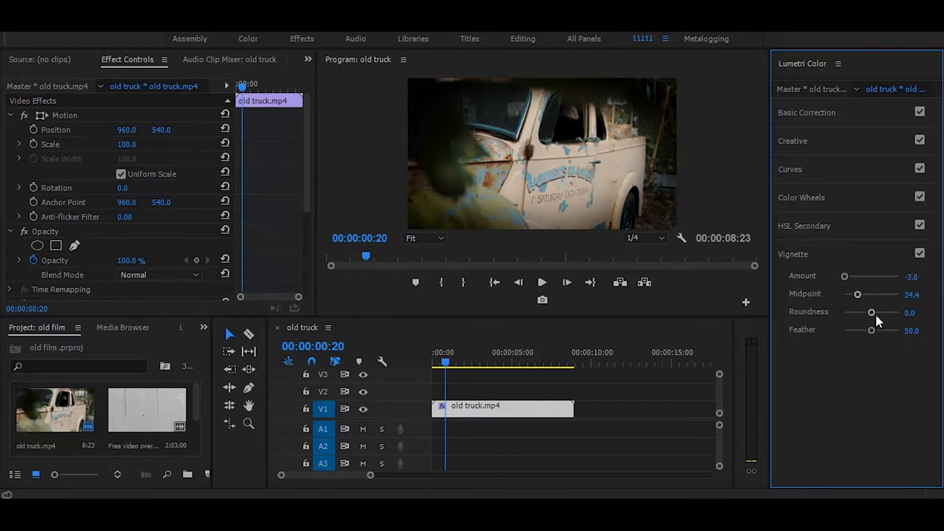
pyautogui.moveTo(870, 330); pyautogui.dragTo(891, 330)
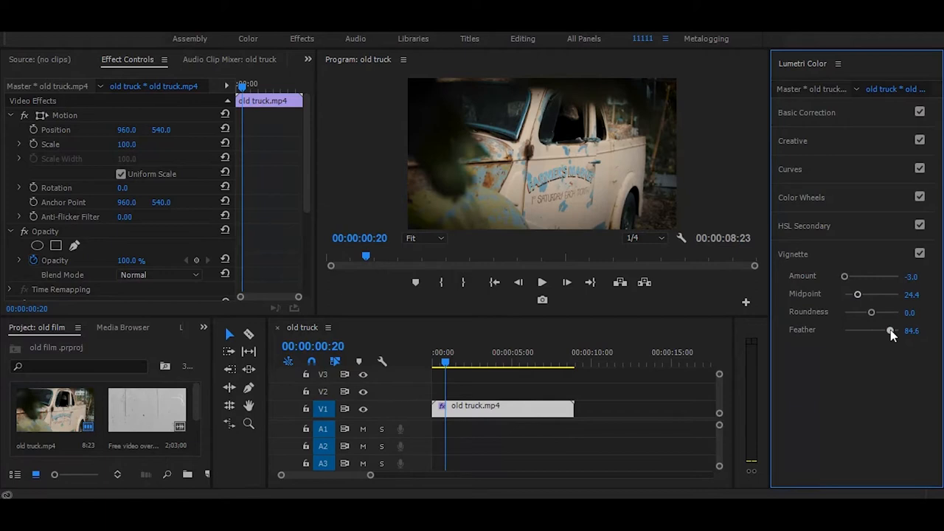
pyautogui.moveTo(833, 133)
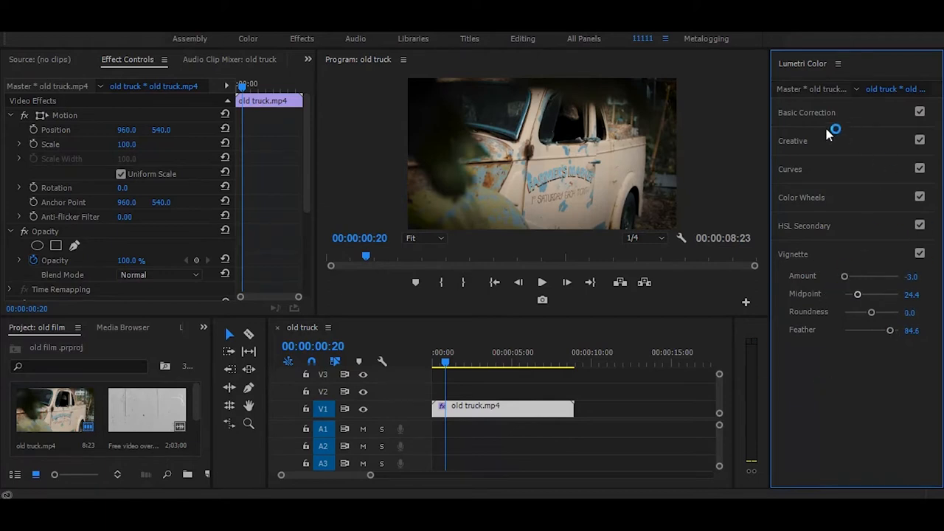
# Apply the Monochrome Kodak 5218 Kodak 2395 creative look to the truck clip
pyautogui.click(794, 140)
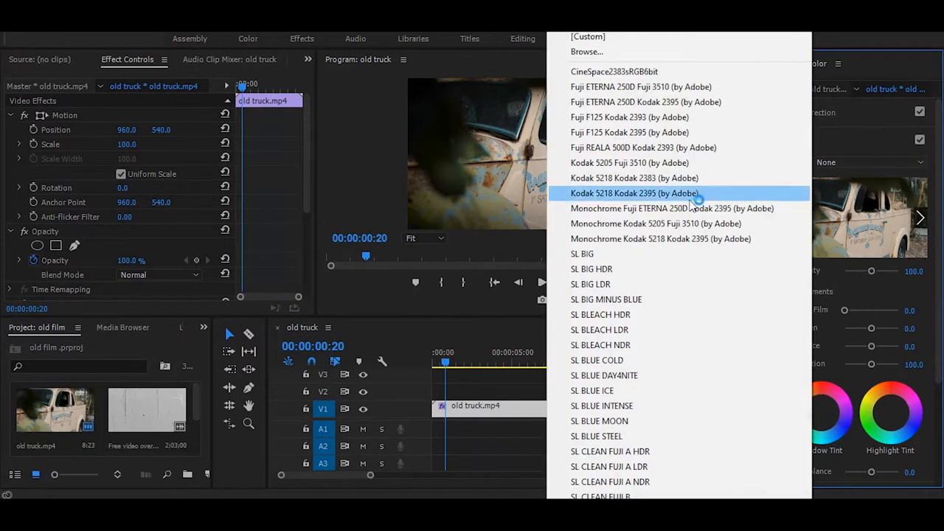
pyautogui.moveTo(699, 239)
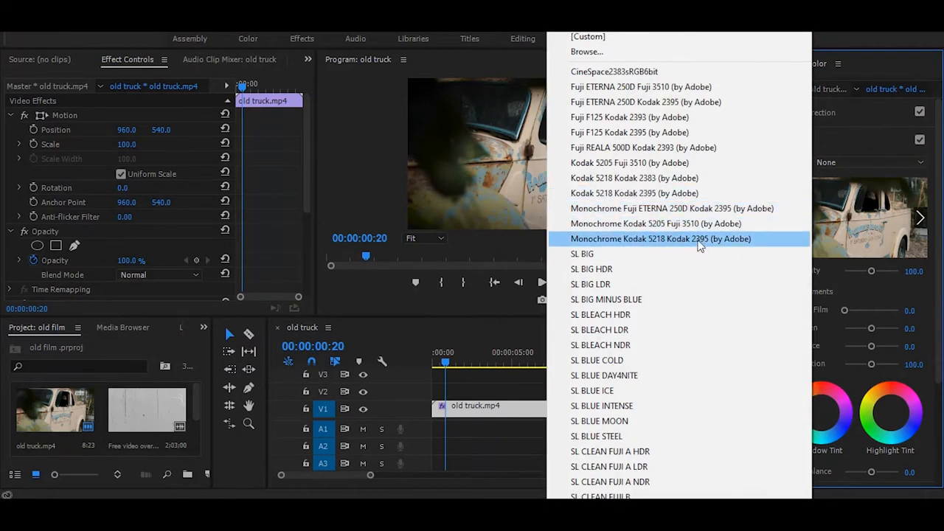
pyautogui.click(660, 239)
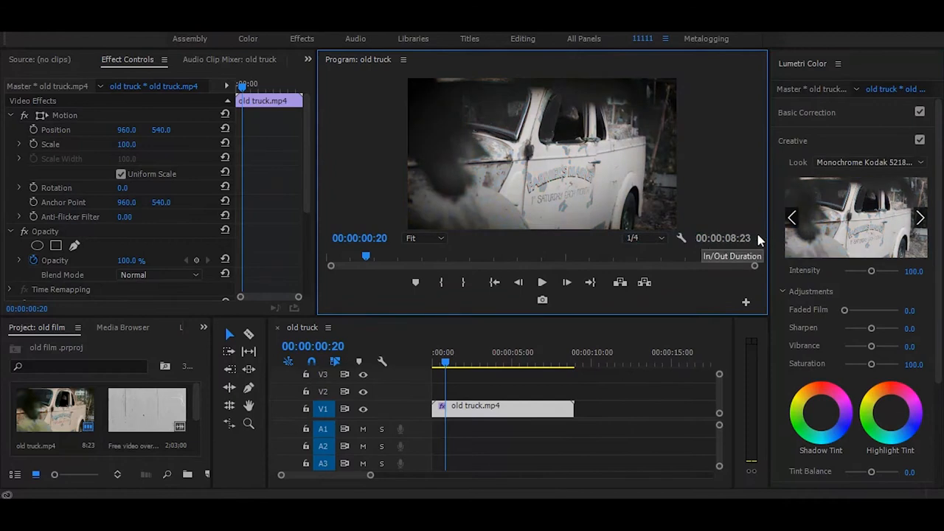
pyautogui.moveTo(416, 337)
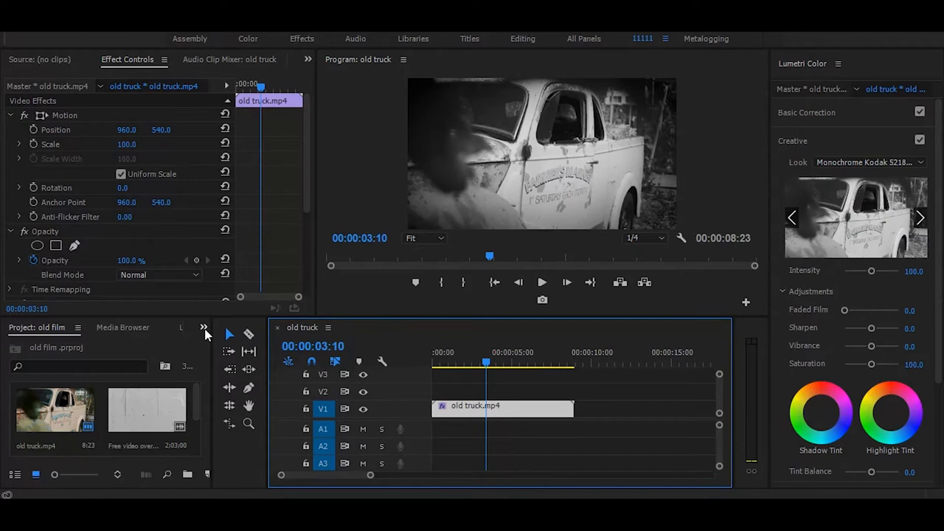
# Find Posterize Time in the Effects library and apply it to the truck clip
pyautogui.click(204, 327)
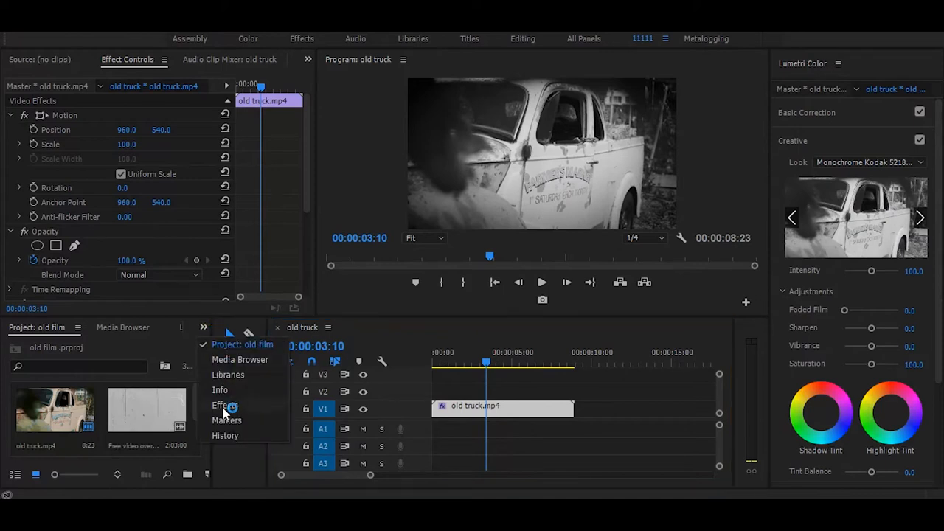
pyautogui.click(223, 405)
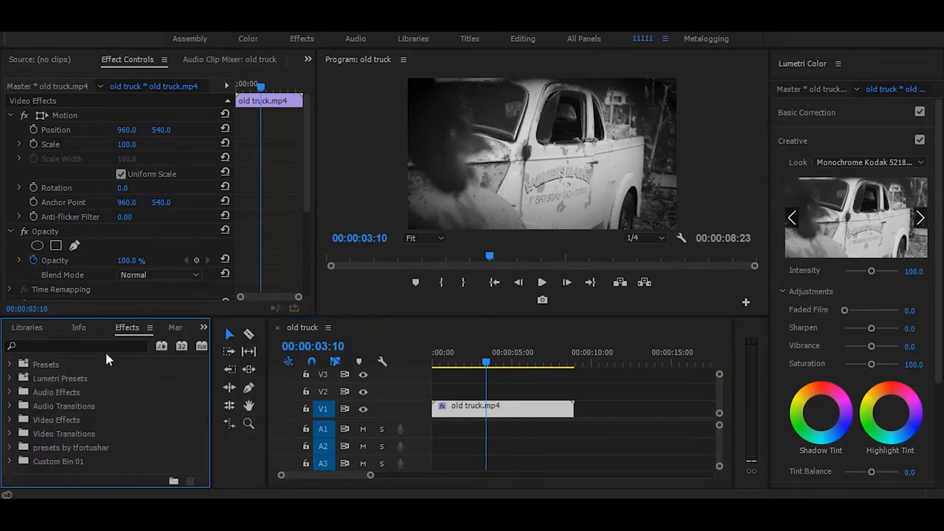
pyautogui.write('posteri')
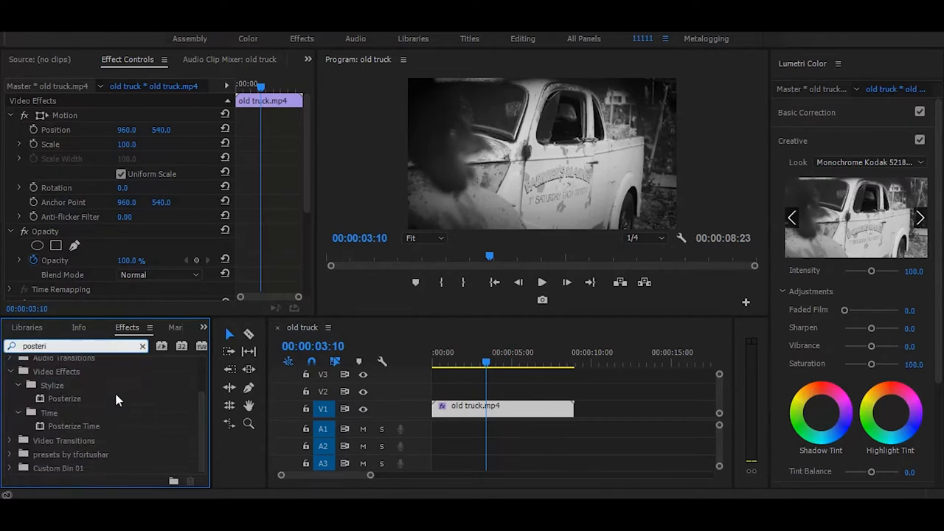
pyautogui.click(74, 427)
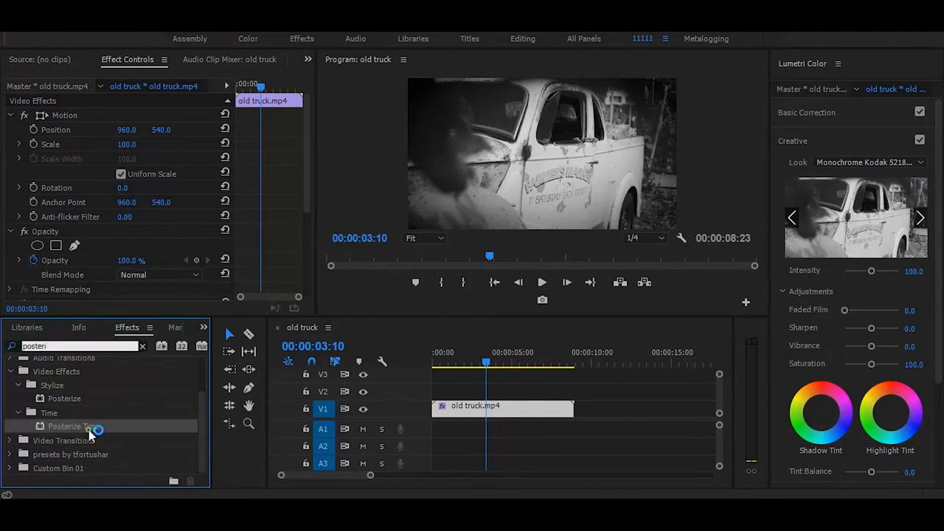
pyautogui.moveTo(74, 425); pyautogui.dragTo(479, 409)
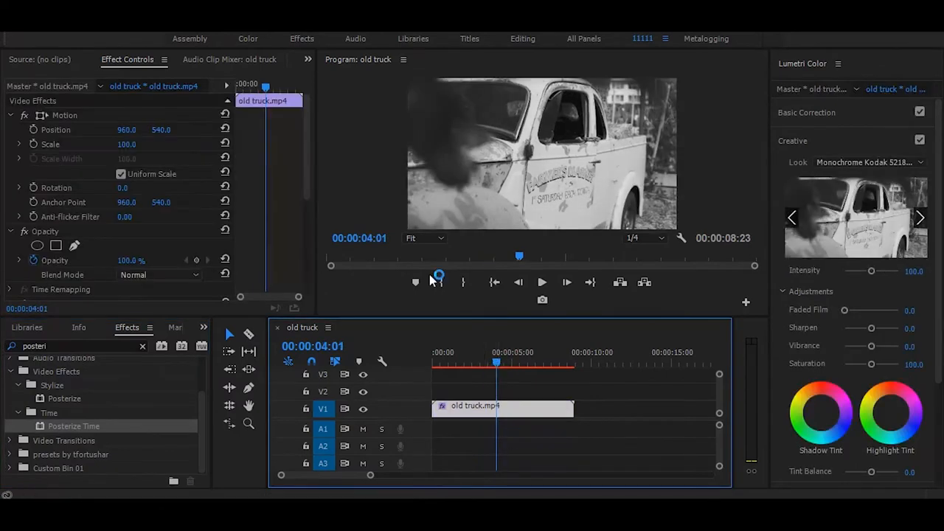
# Lower the Posterize Time frame rate to 6
pyautogui.scroll(-3)
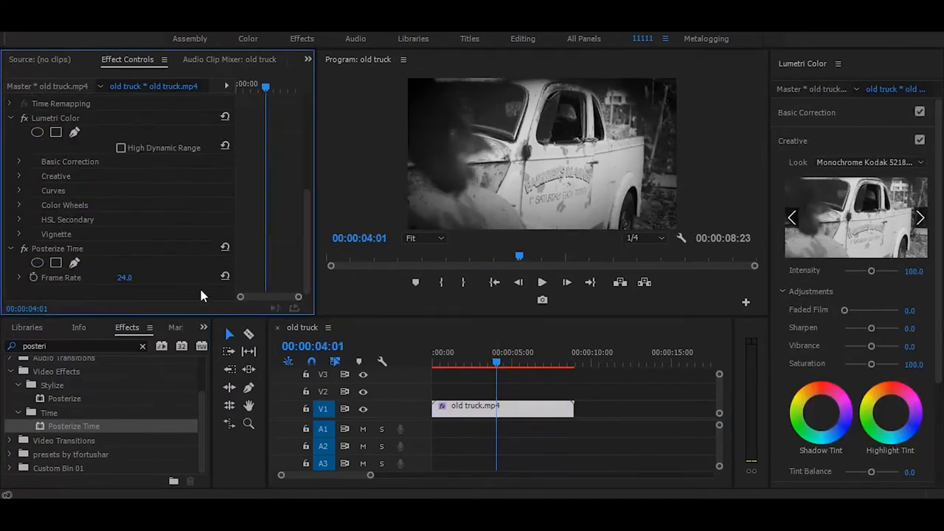
pyautogui.doubleClick(124, 277)
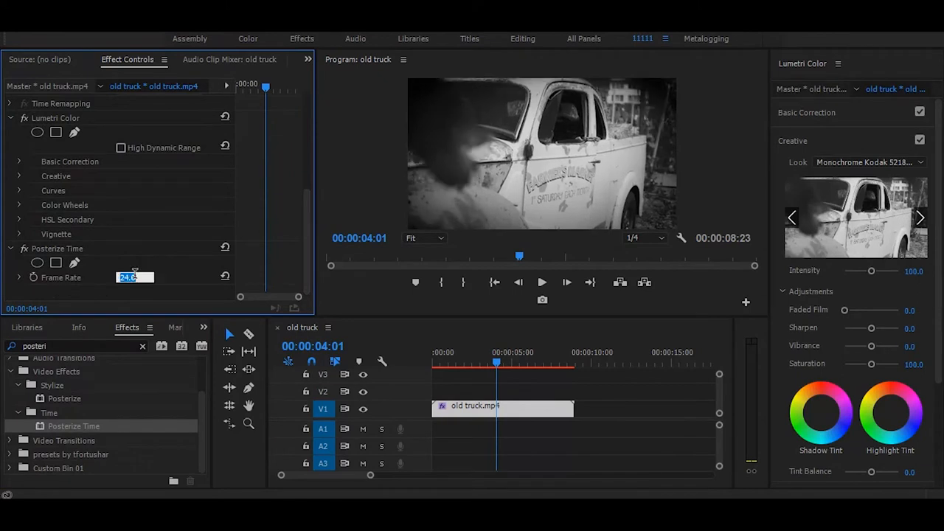
pyautogui.write('6')
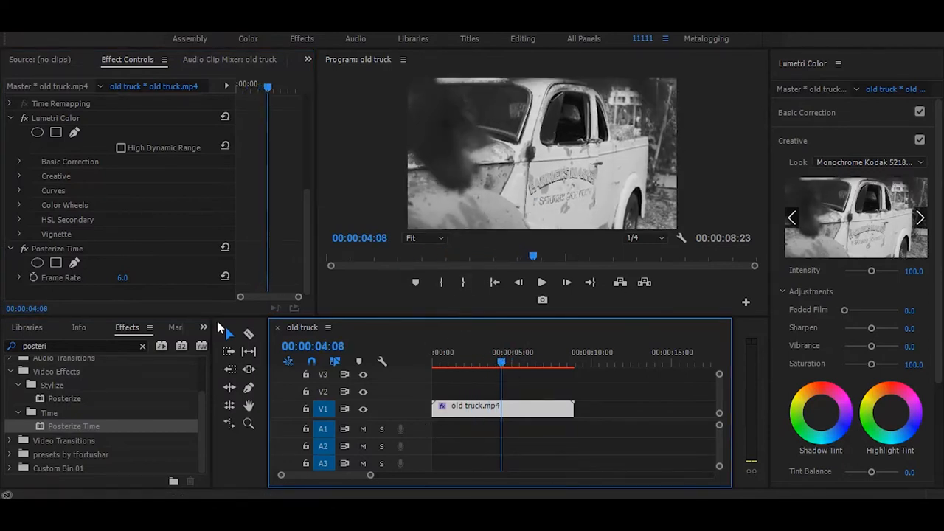
# Place the film damage overlay from the project media onto the track above the truck clip
pyautogui.click(203, 328)
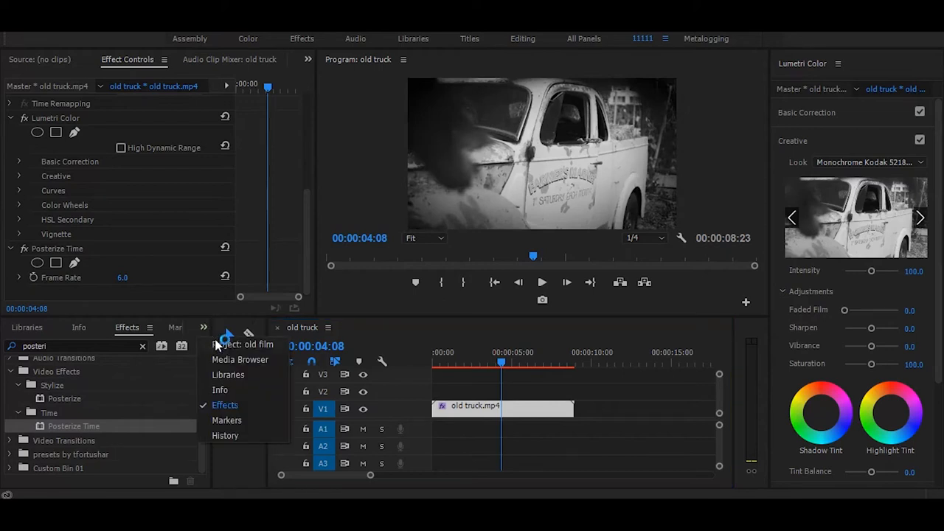
pyautogui.click(242, 343)
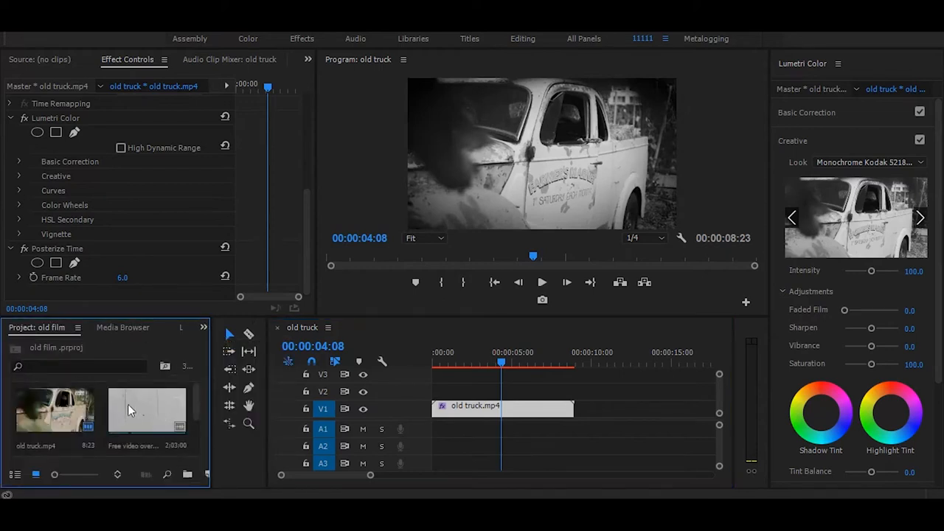
pyautogui.click(146, 410)
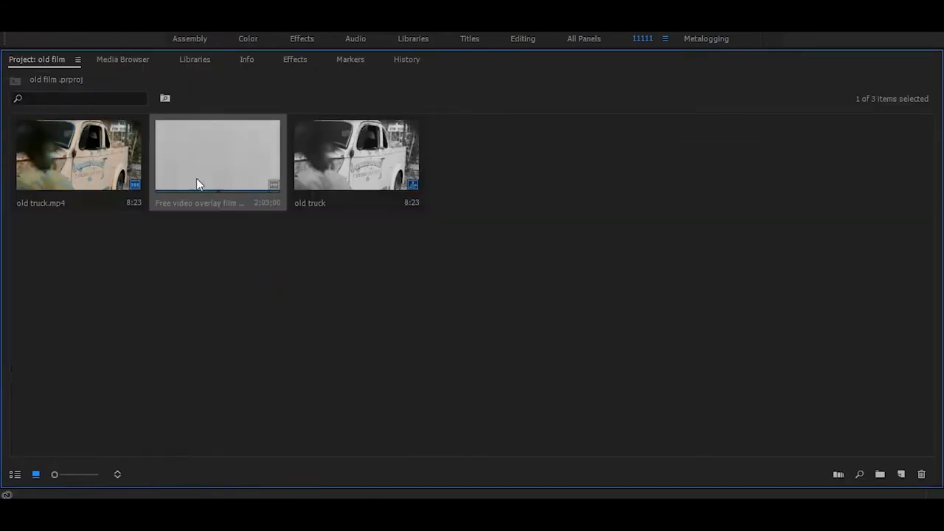
pyautogui.moveTo(218, 195)
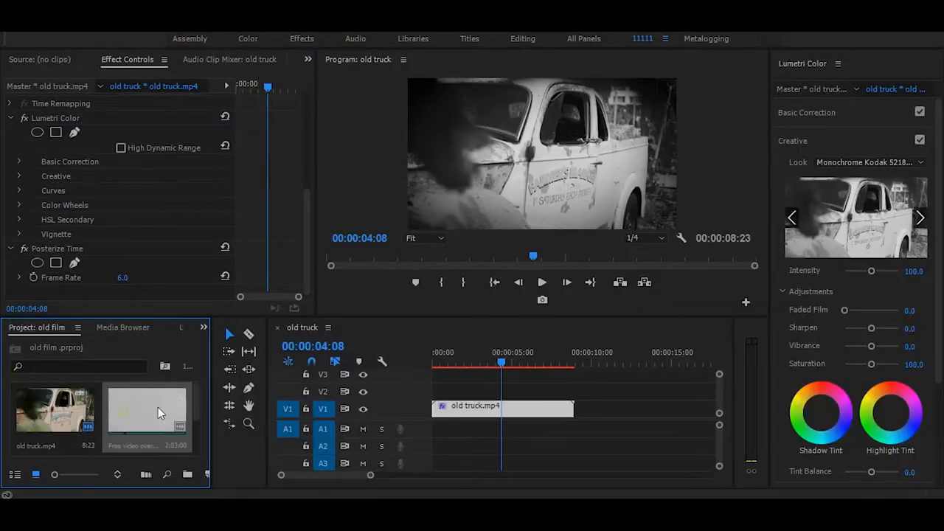
pyautogui.moveTo(148, 410); pyautogui.dragTo(523, 390)
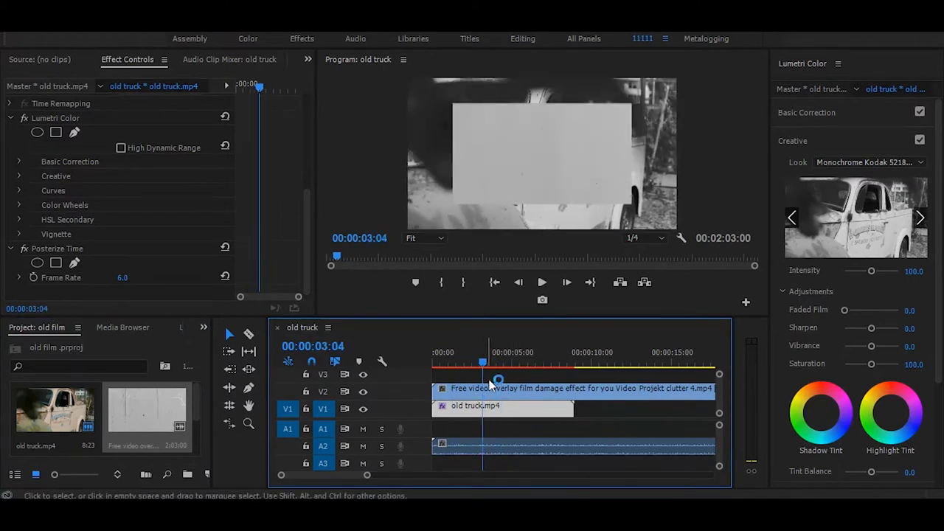
# Select the overlay clip and move to its Opacity controls
pyautogui.click(572, 388)
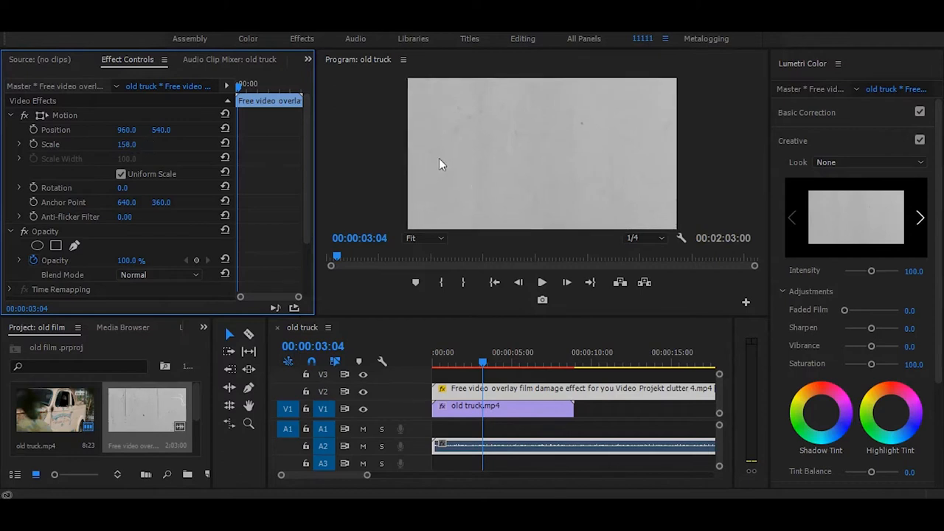
pyautogui.scroll(-3)
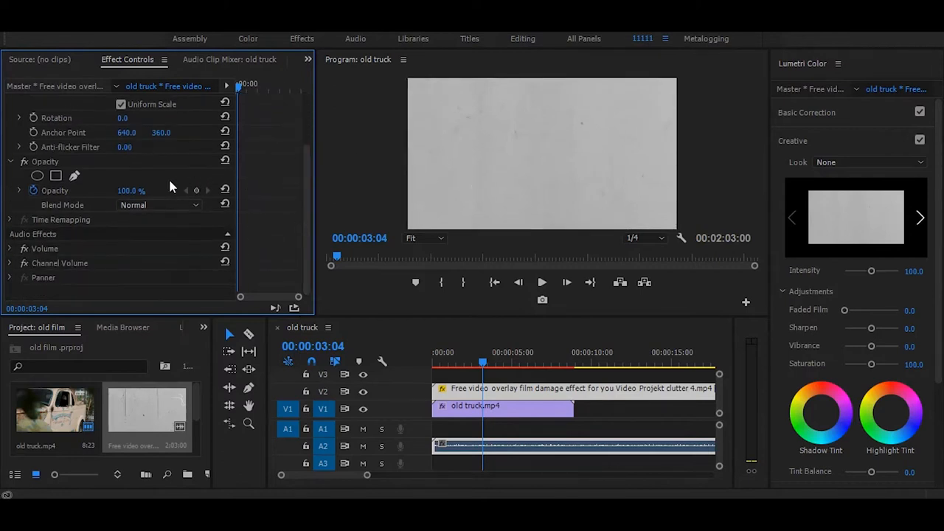
# Set the overlay's blend mode to Soft Light and preview it later in the clip
pyautogui.click(159, 205)
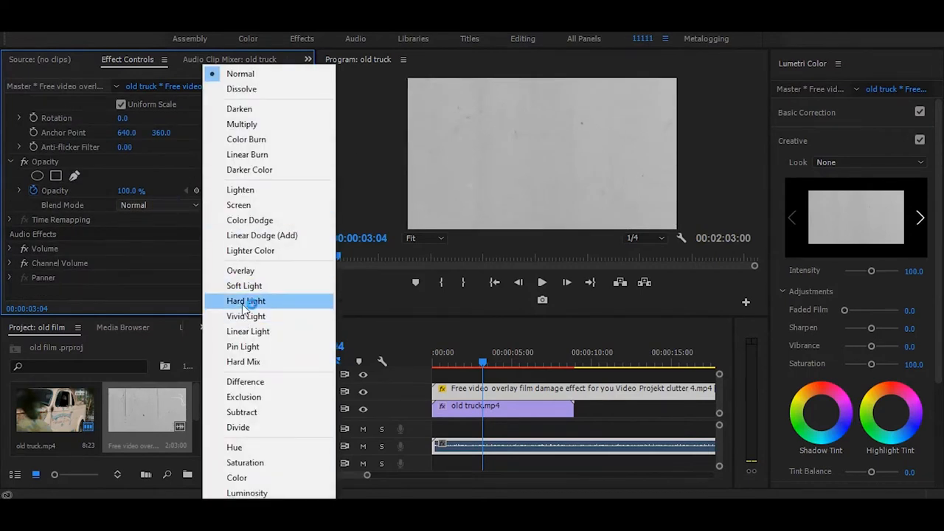
pyautogui.click(244, 287)
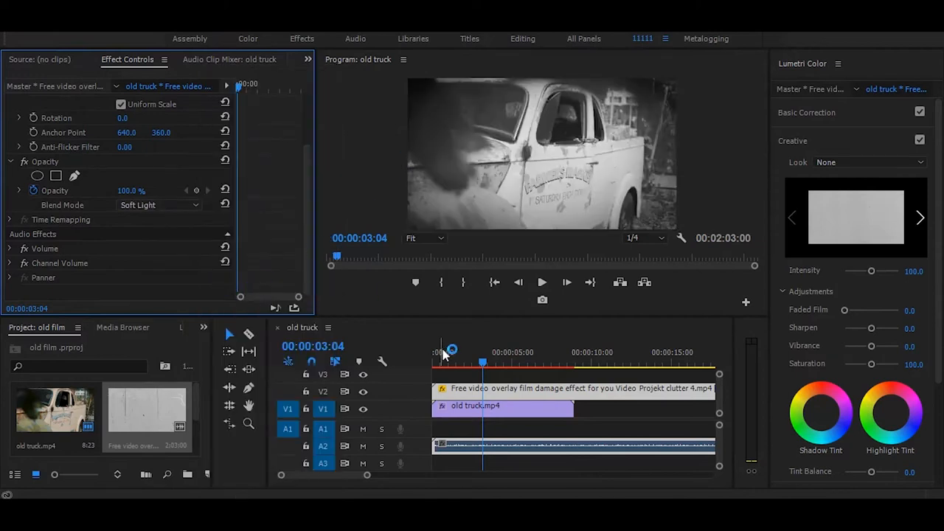
pyautogui.click(528, 362)
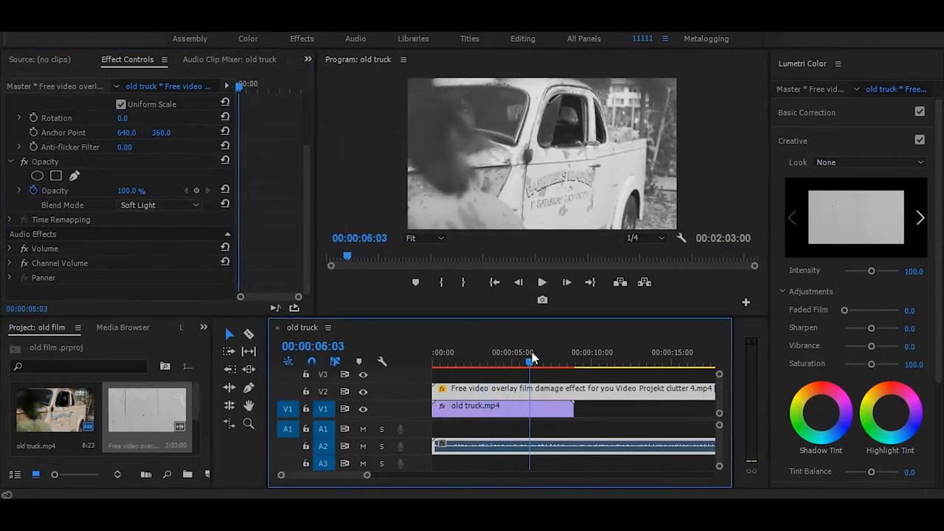
pyautogui.click(468, 351)
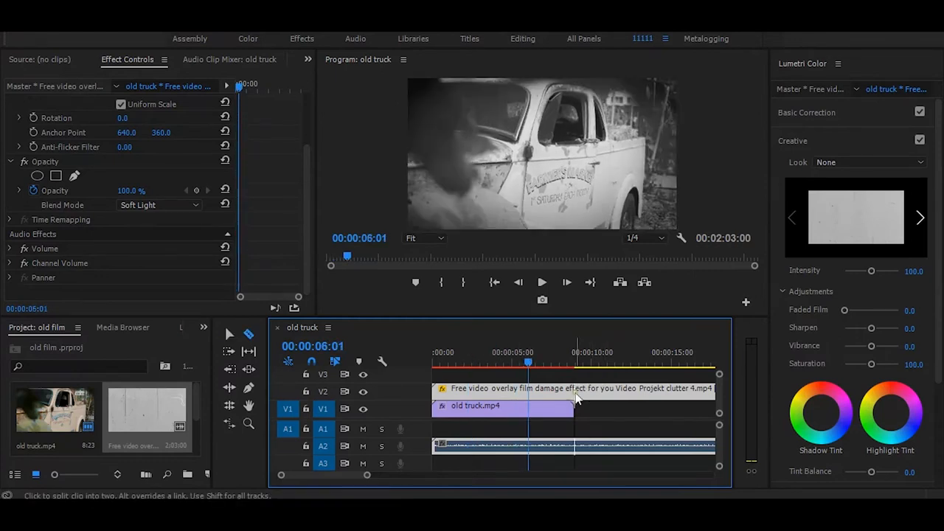
# Razor-cut the overlay at the truck clip's end and remove the excess
pyautogui.click(578, 388)
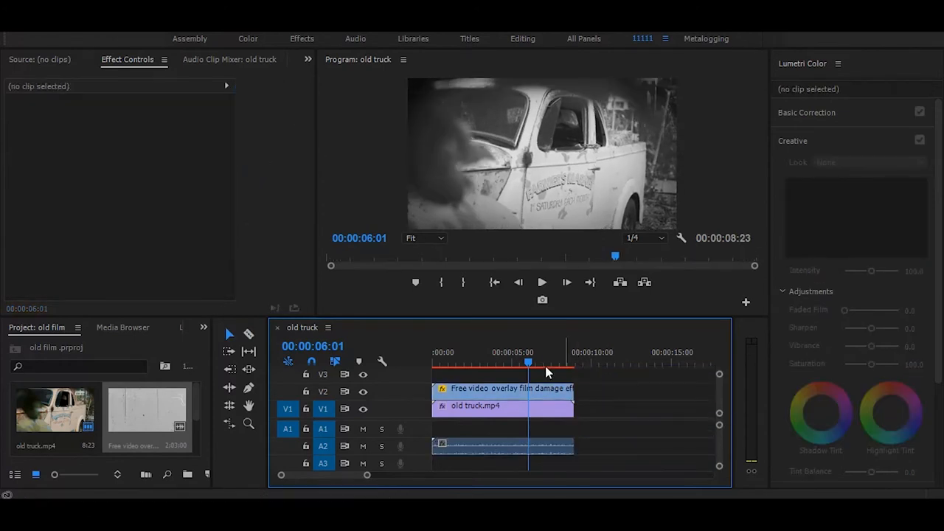
pyautogui.click(505, 406)
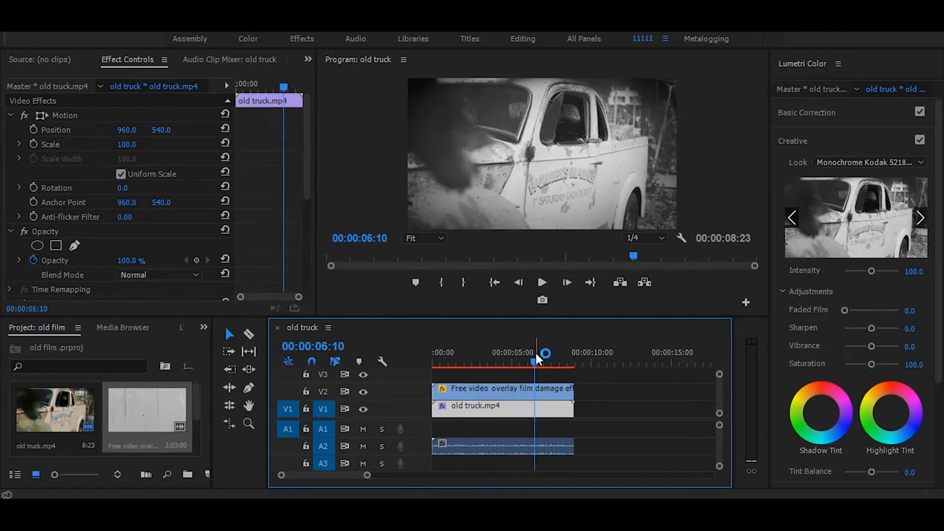
pyautogui.click(435, 361)
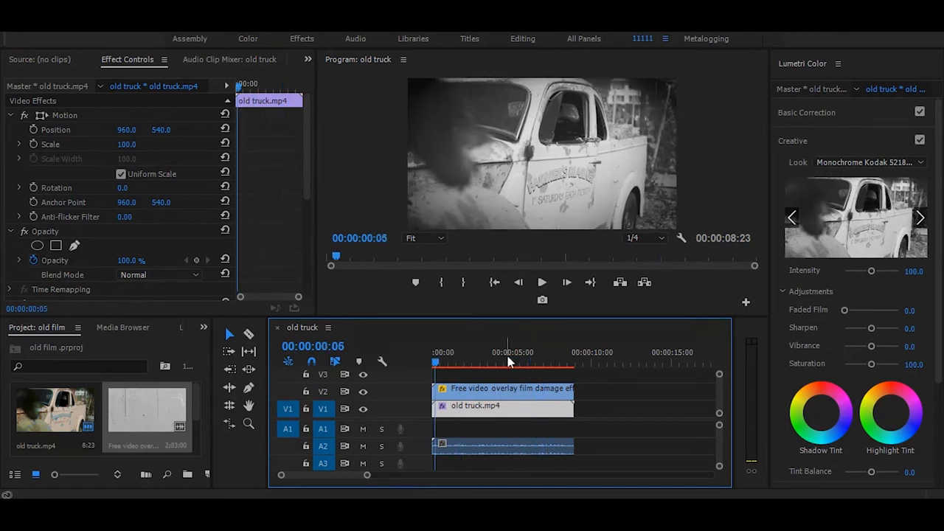
pyautogui.click(456, 361)
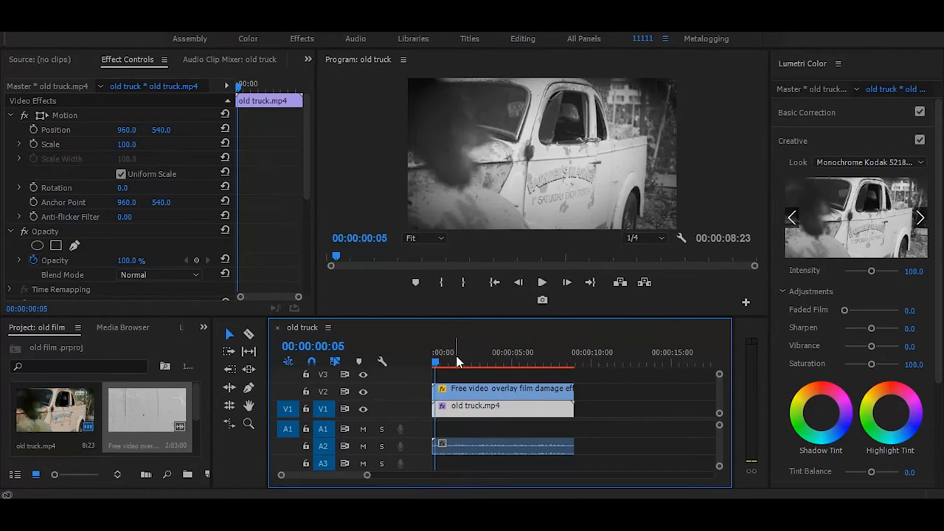
# Select the overlay, truck and audio clips together
pyautogui.click(502, 406)
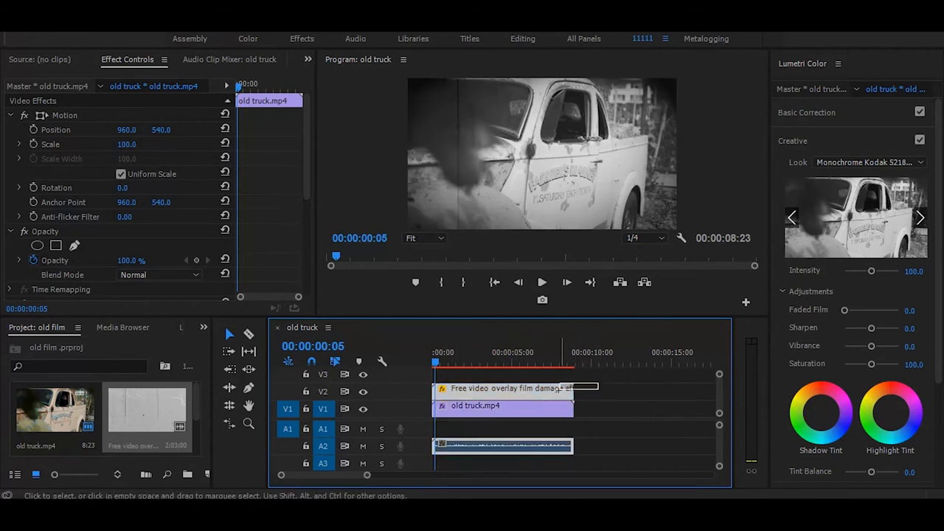
pyautogui.click(505, 388)
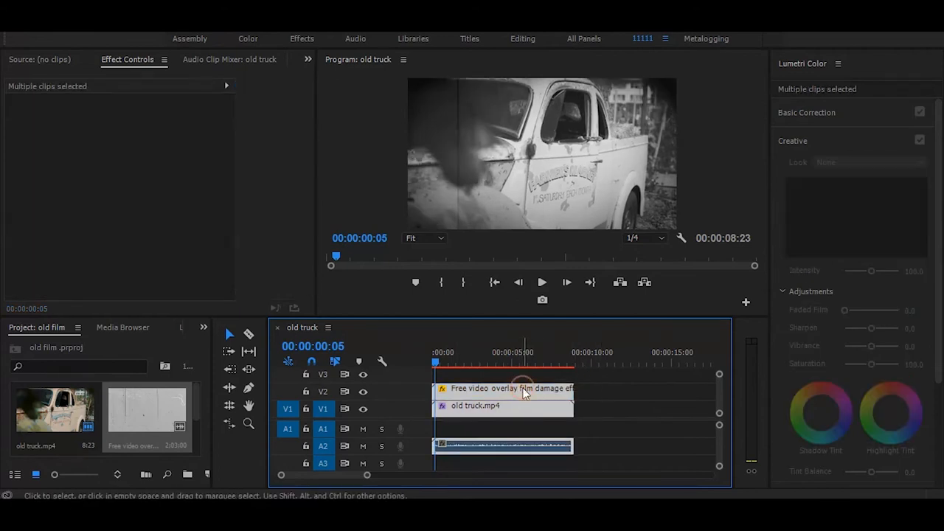
# Nest the selected clips as Nested Sequence 02
pyautogui.rightClick(524, 389)
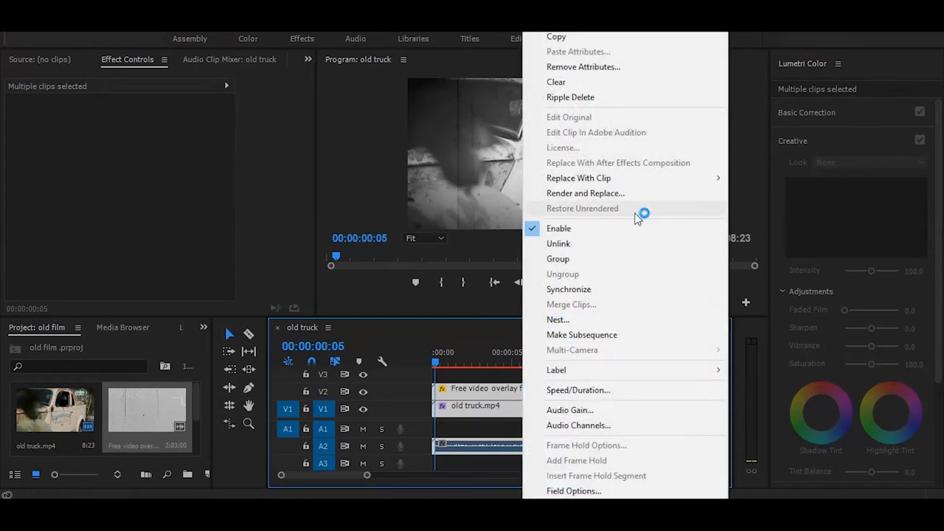
pyautogui.moveTo(583, 319)
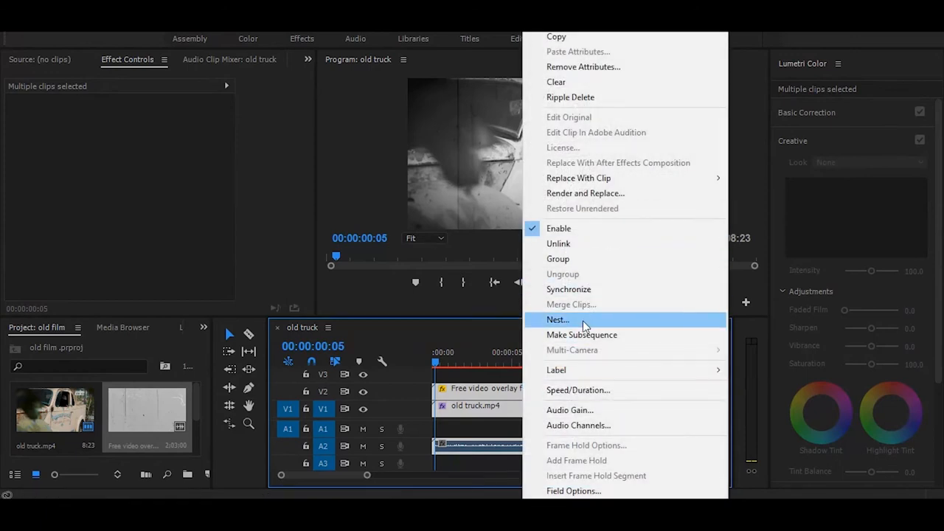
pyautogui.click(558, 319)
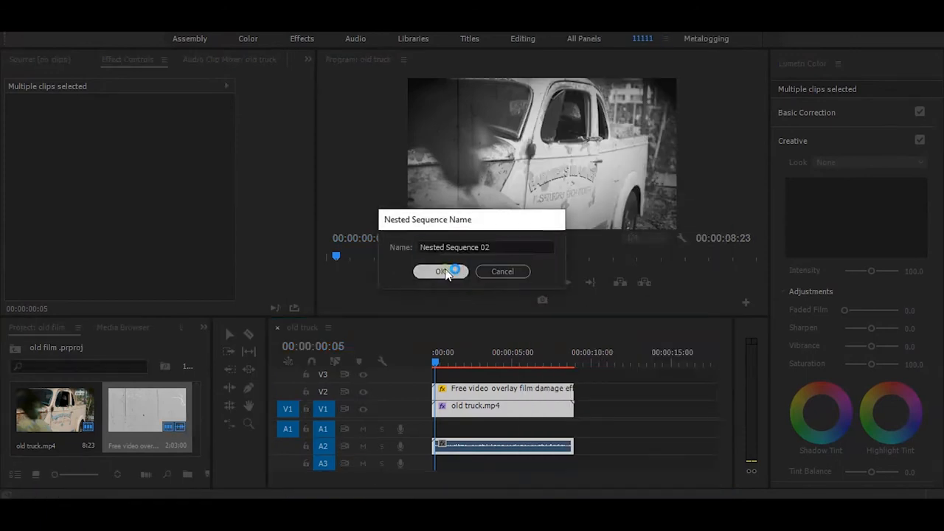
pyautogui.click(442, 271)
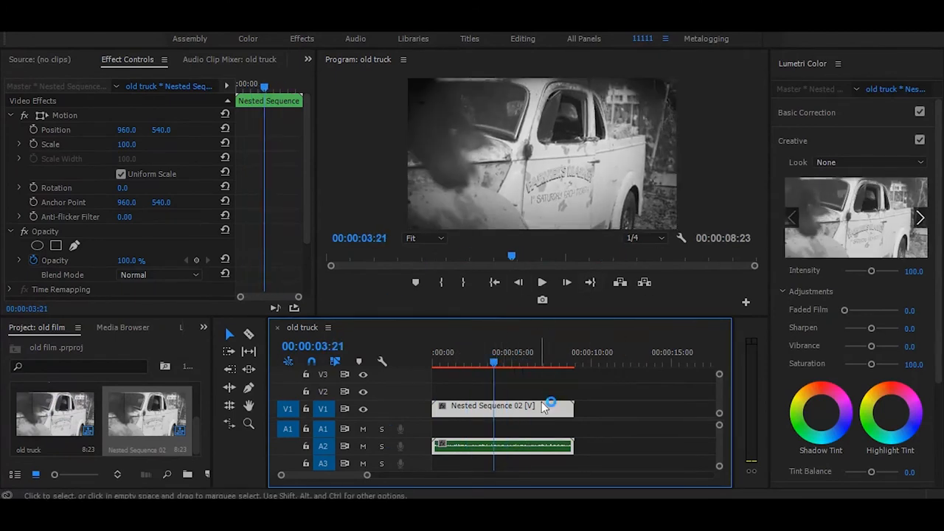
# Add a rectangular opacity mask to the nested clip
pyautogui.scroll(-3)
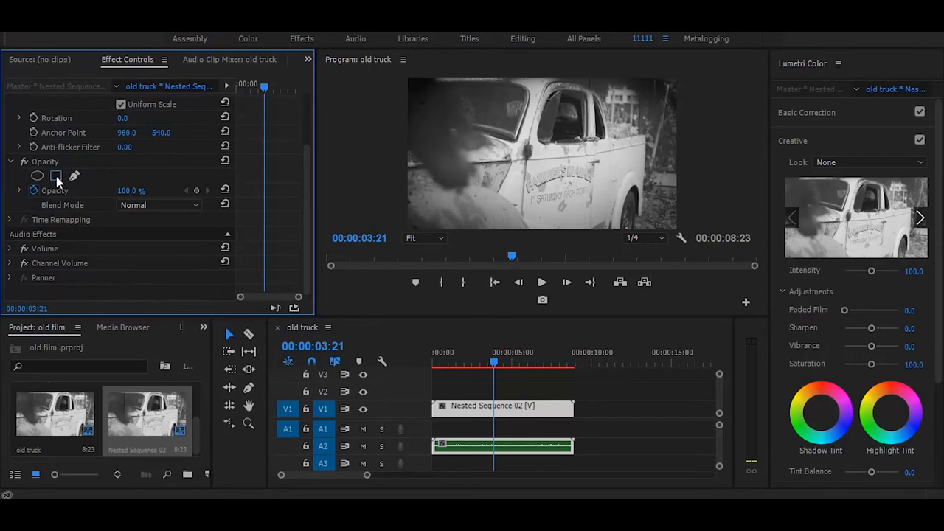
pyautogui.click(56, 176)
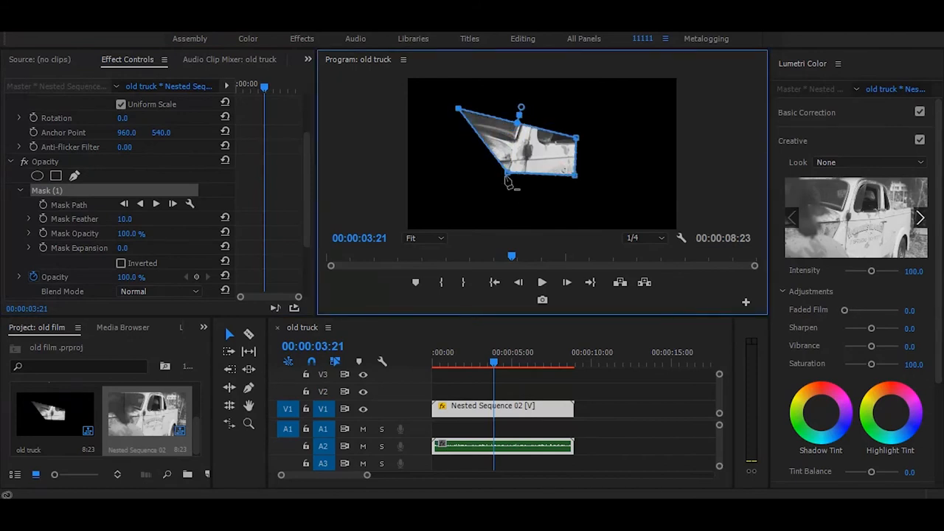
# Drag the four mask corners into a near-rectangle cropping the truck footage
pyautogui.moveTo(507, 183); pyautogui.dragTo(439, 205)
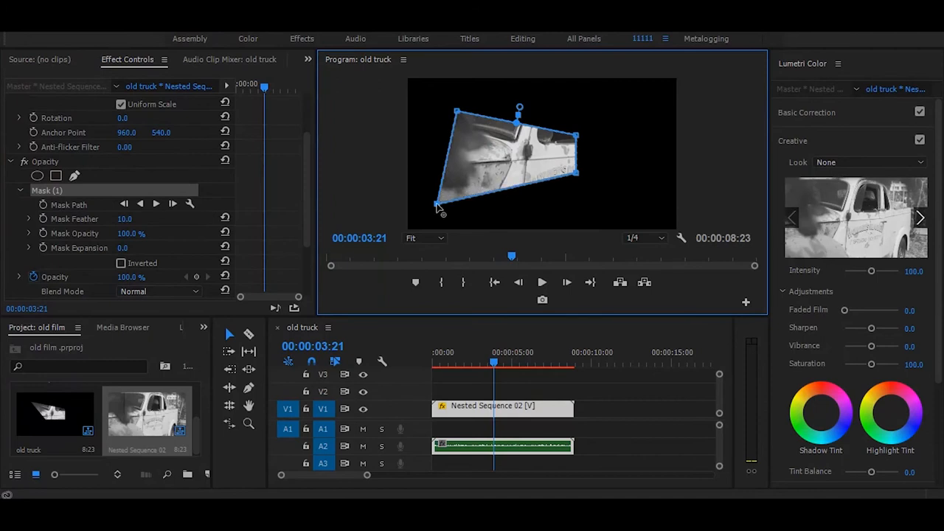
pyautogui.moveTo(578, 175); pyautogui.dragTo(605, 188)
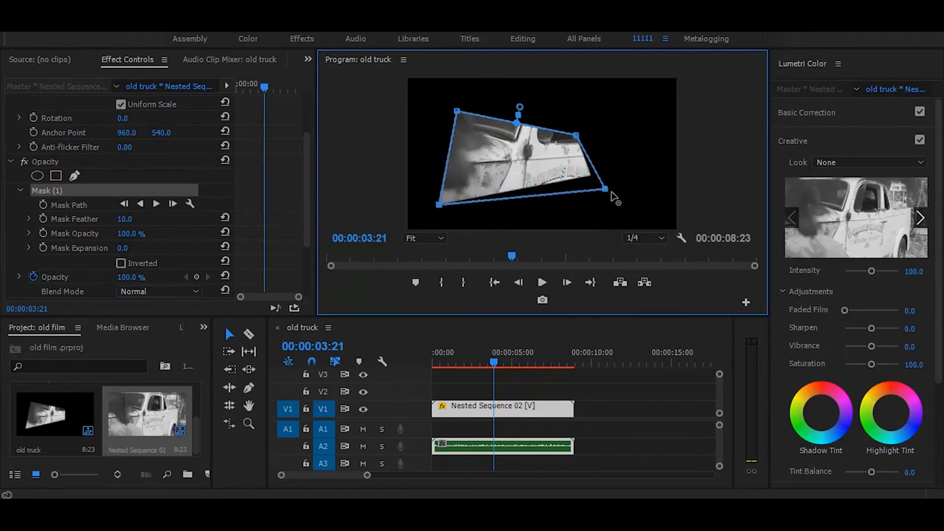
pyautogui.moveTo(602, 190); pyautogui.dragTo(623, 207)
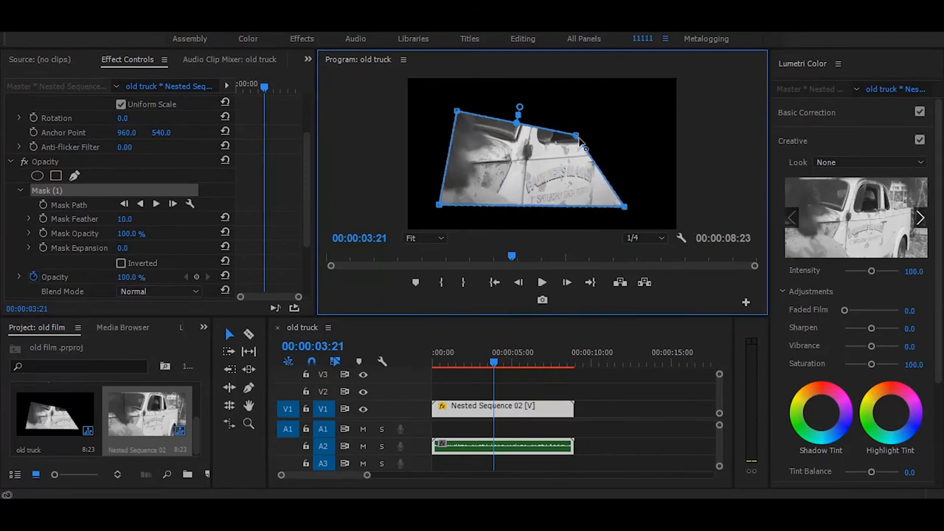
pyautogui.moveTo(583, 148); pyautogui.dragTo(635, 111)
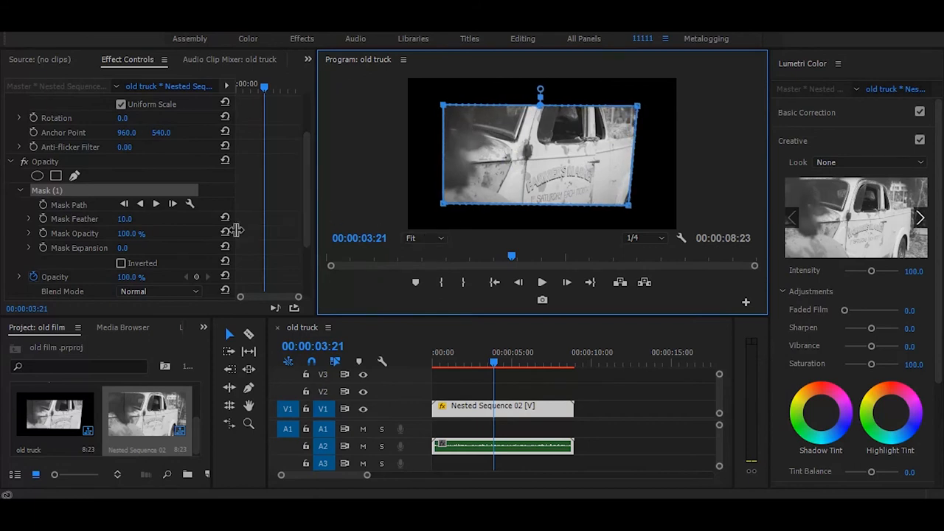
# Raise Mask Expansion to about 86 and Mask Feather to about 178
pyautogui.moveTo(130, 248); pyautogui.dragTo(148, 248)
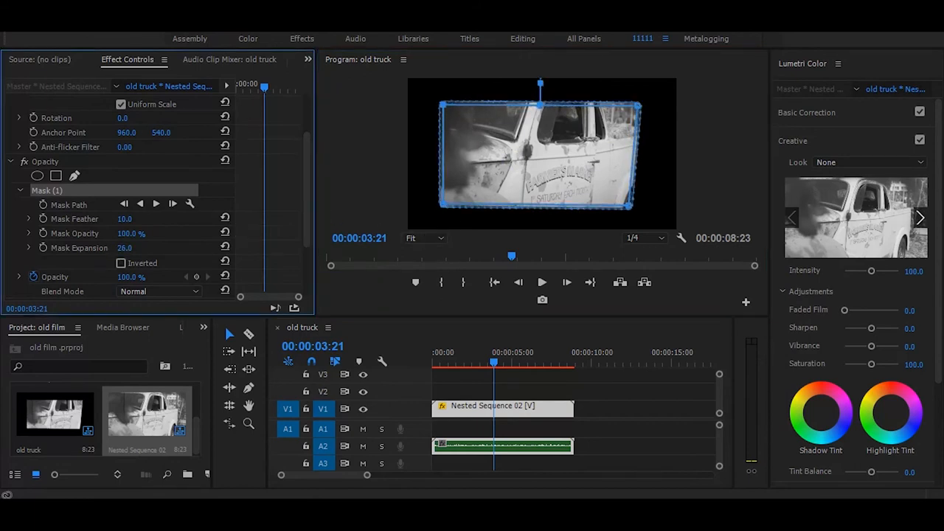
pyautogui.moveTo(110, 248); pyautogui.dragTo(185, 247)
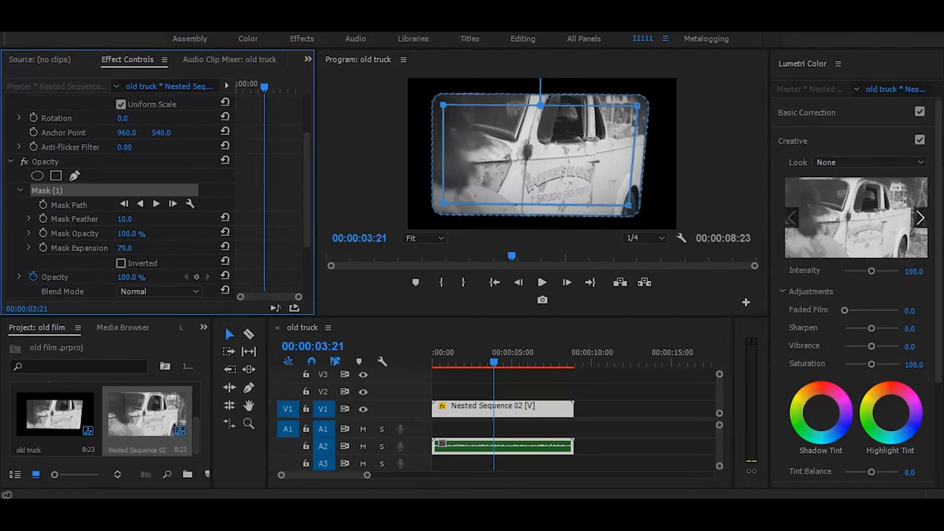
pyautogui.moveTo(626, 204); pyautogui.dragTo(636, 215)
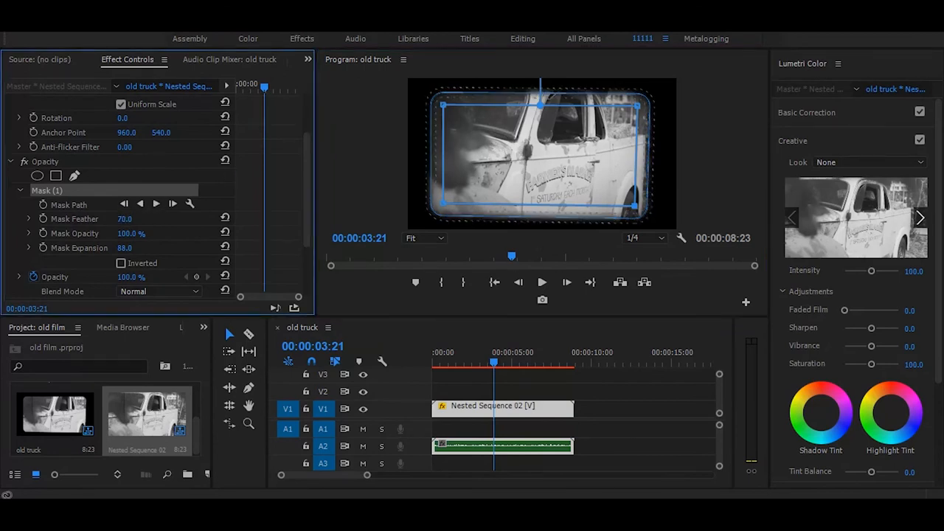
pyautogui.moveTo(124, 218); pyautogui.dragTo(169, 219)
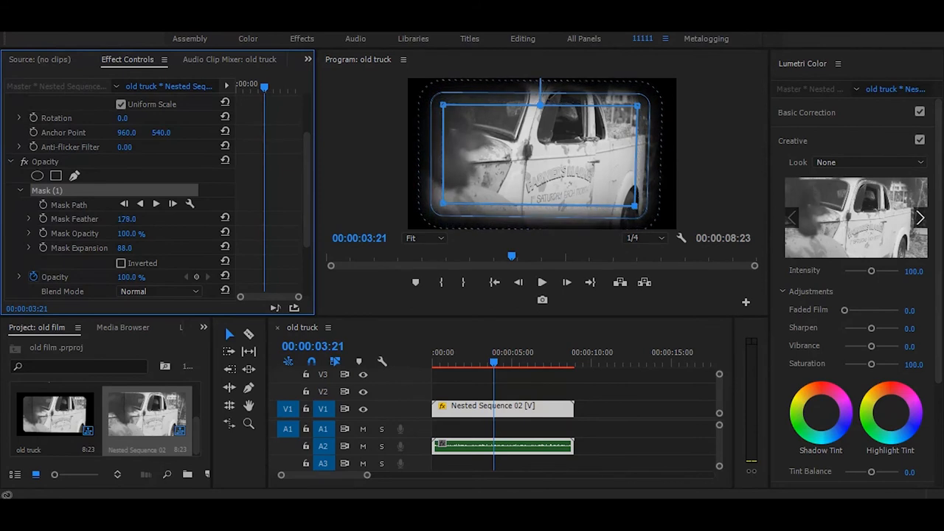